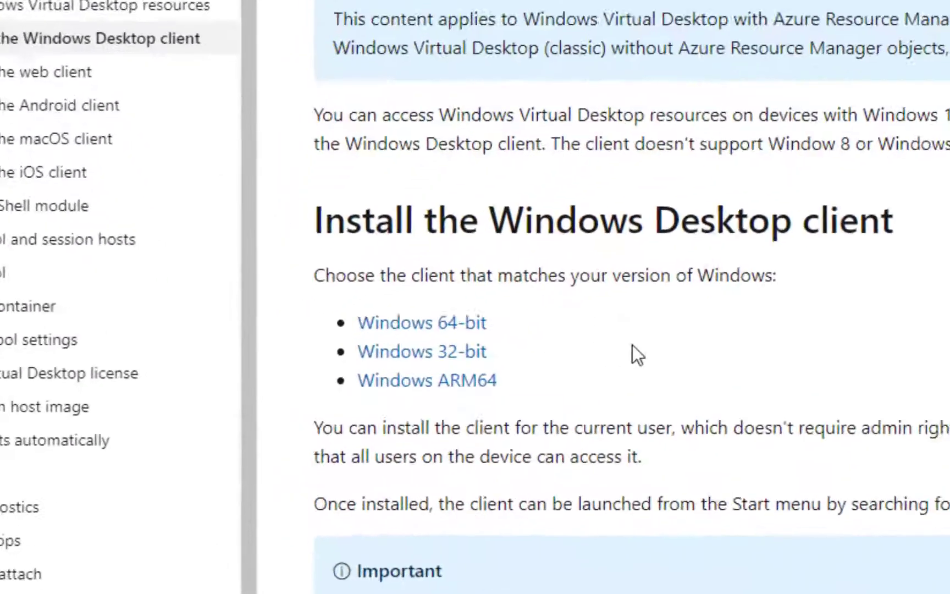
# Minimise the Edge documentation and launch the Remote Desktop client from the taskbar.
pyautogui.scroll(-3)
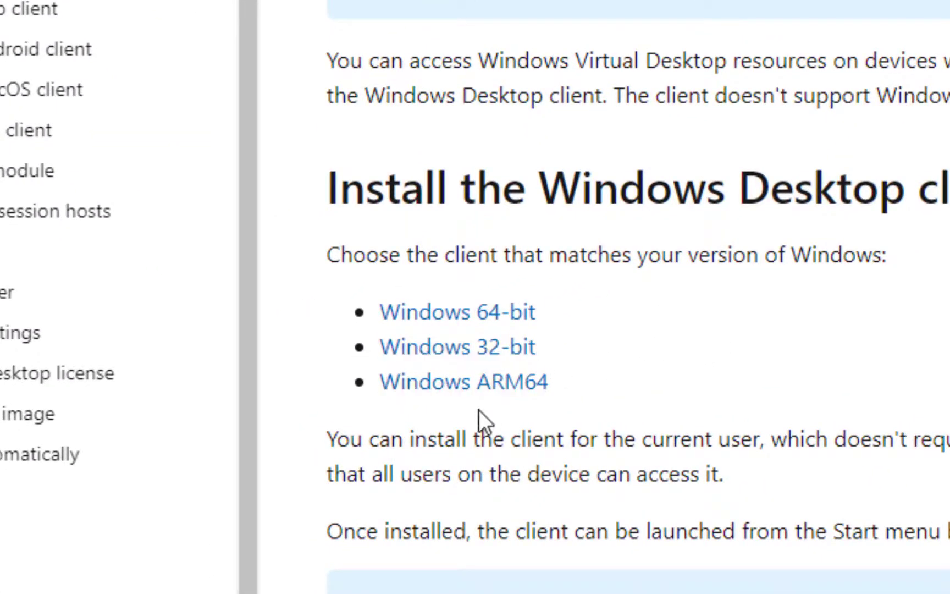
pyautogui.moveTo(458, 346)
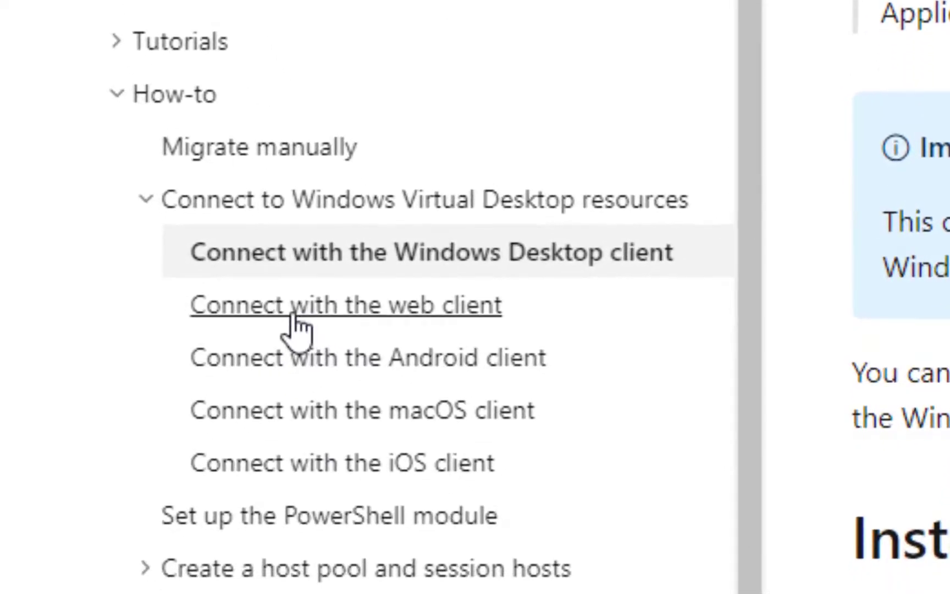
pyautogui.moveTo(319, 385)
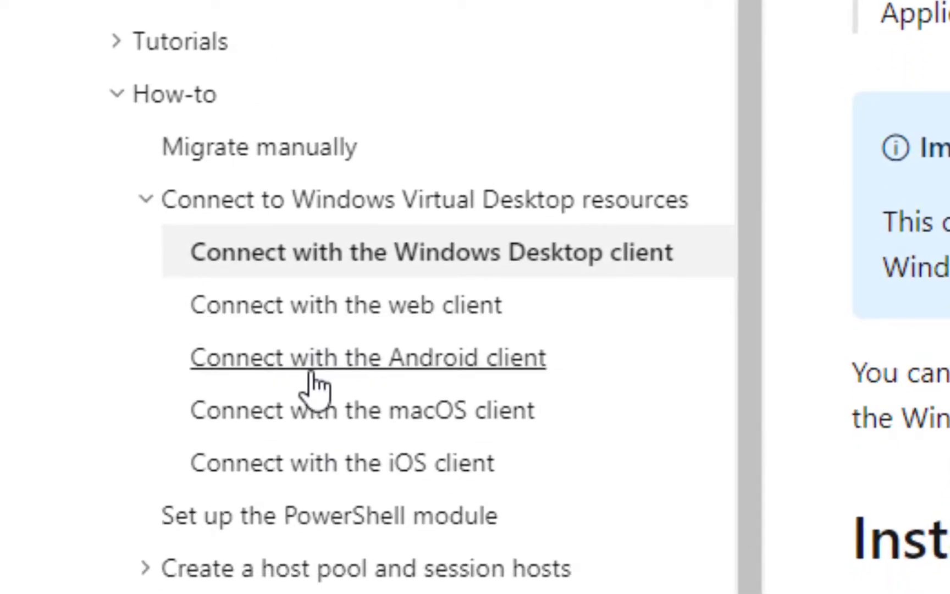
pyautogui.moveTo(446, 423)
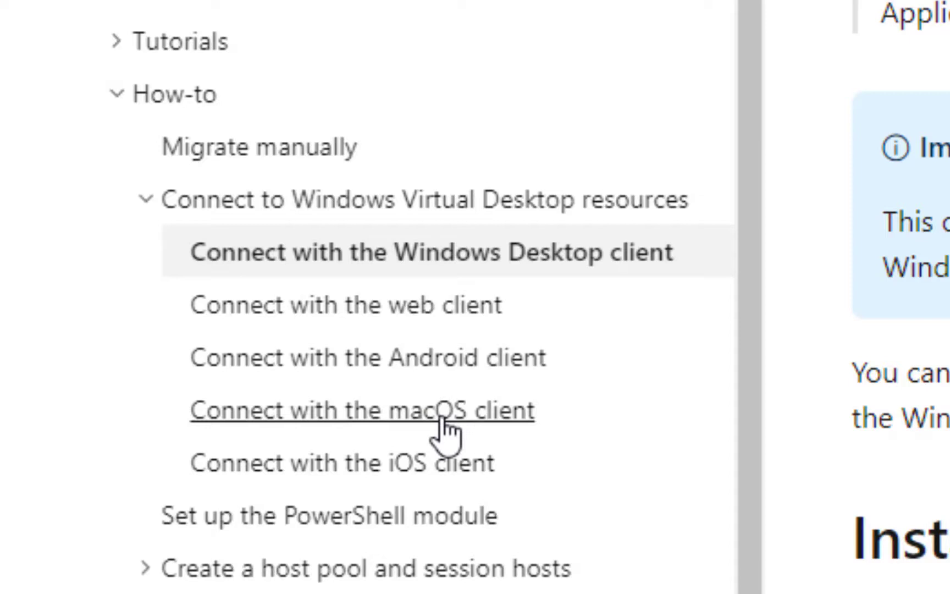
pyautogui.moveTo(424, 467)
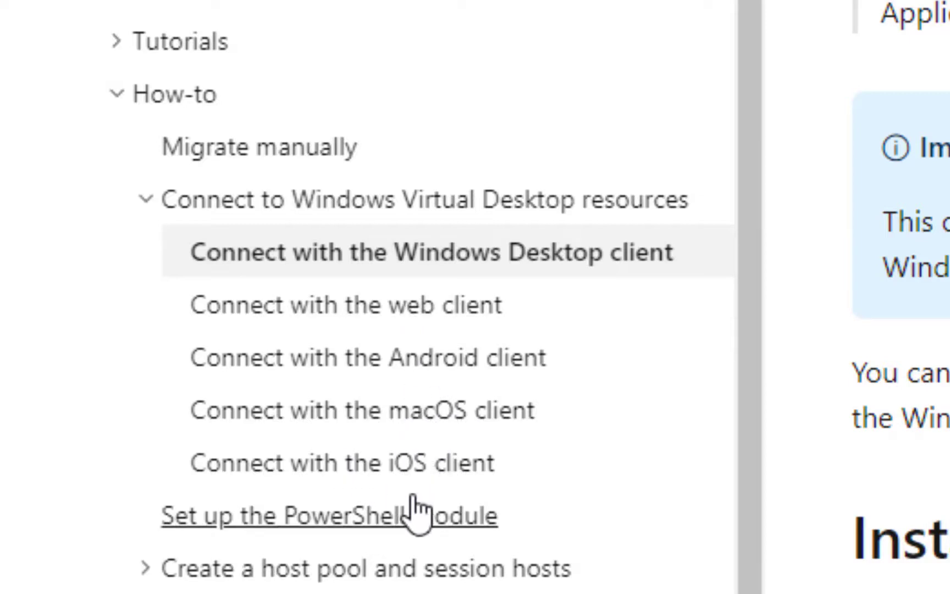
pyautogui.moveTo(424, 305)
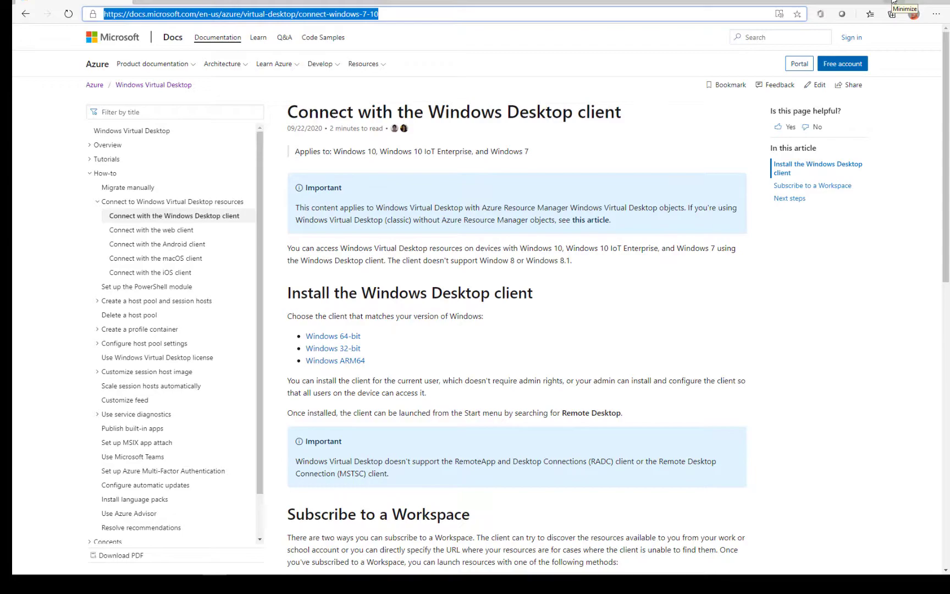
pyautogui.click(904, 7)
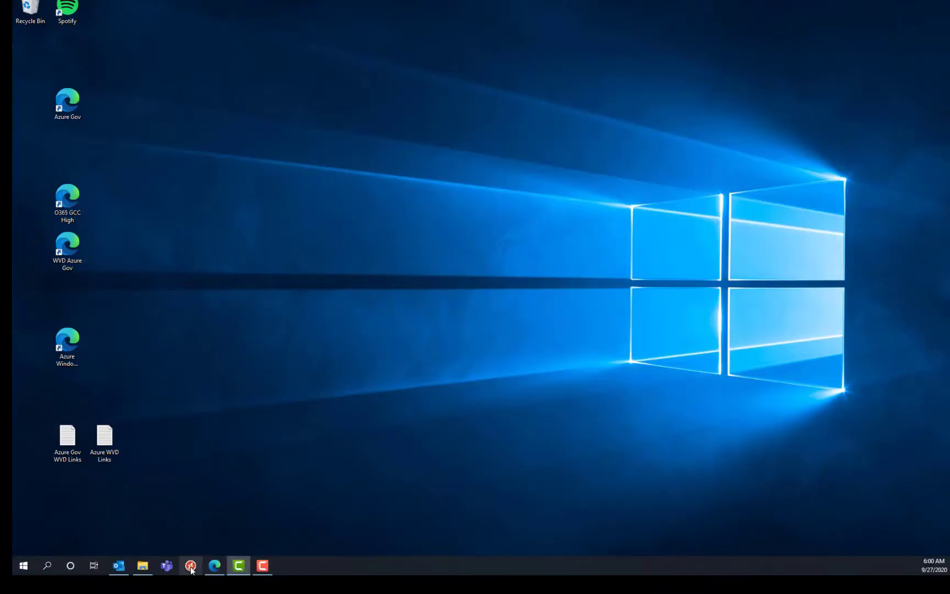
pyautogui.click(190, 565)
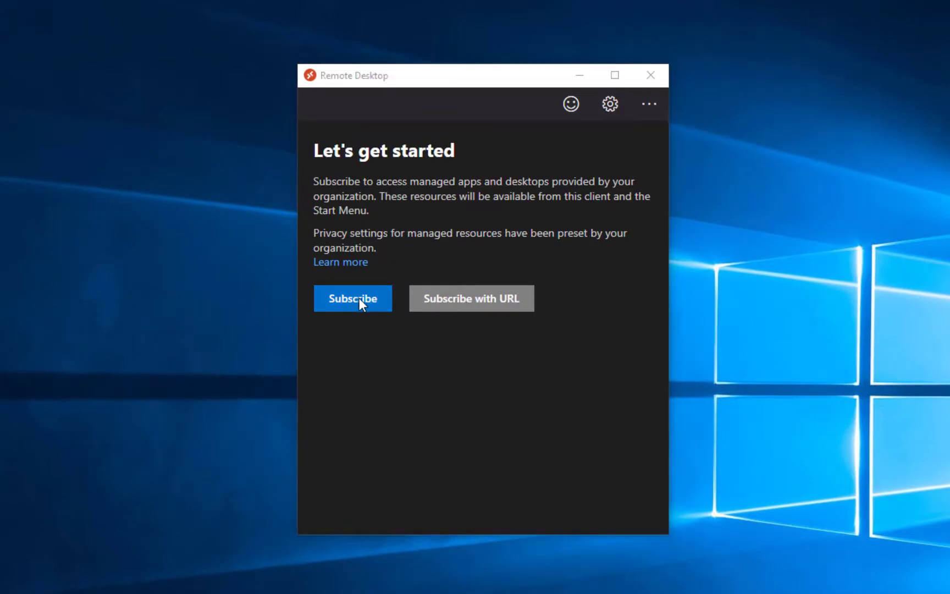
# Subscribe using another account, entering the wvdu work email and its password to sign in.
pyautogui.click(353, 298)
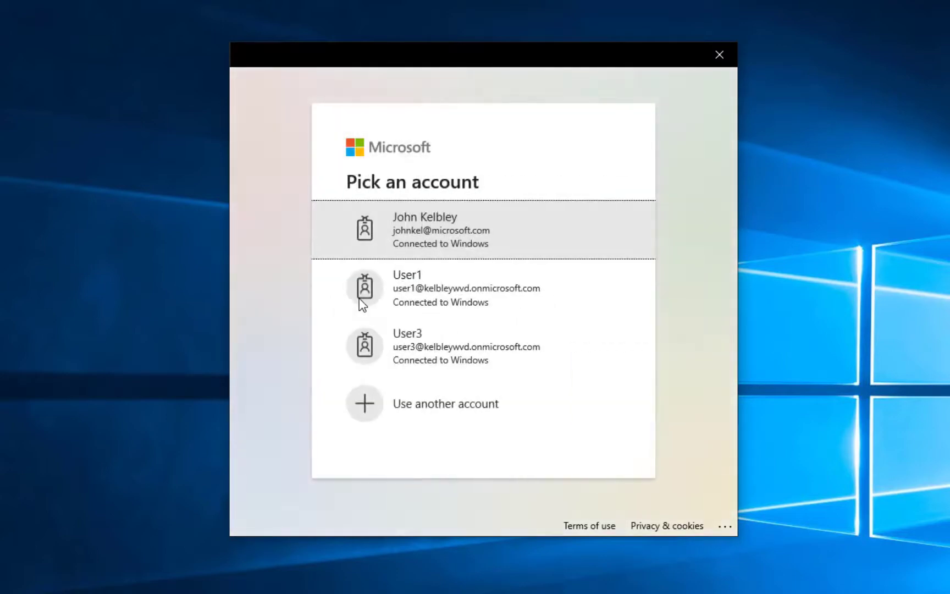
pyautogui.click(445, 403)
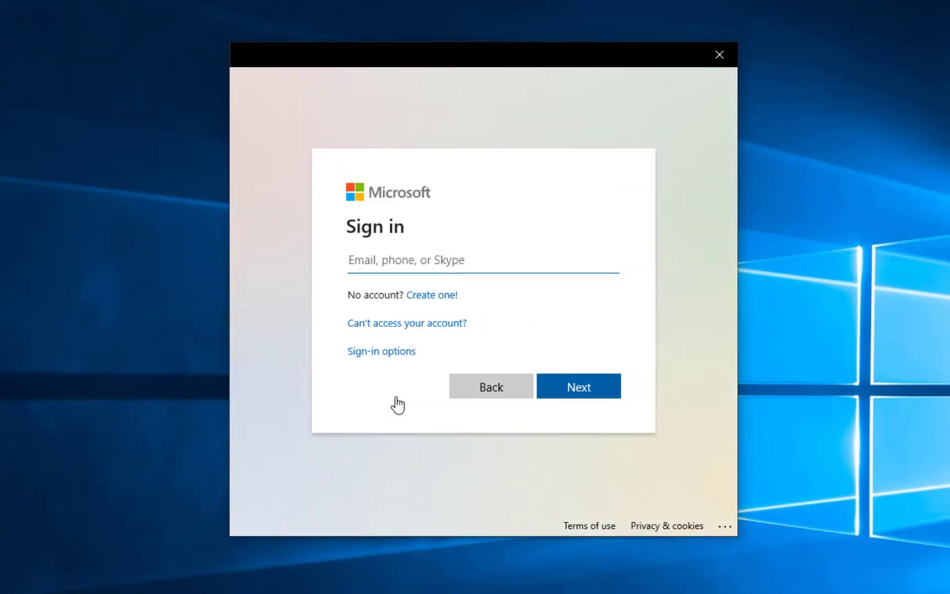
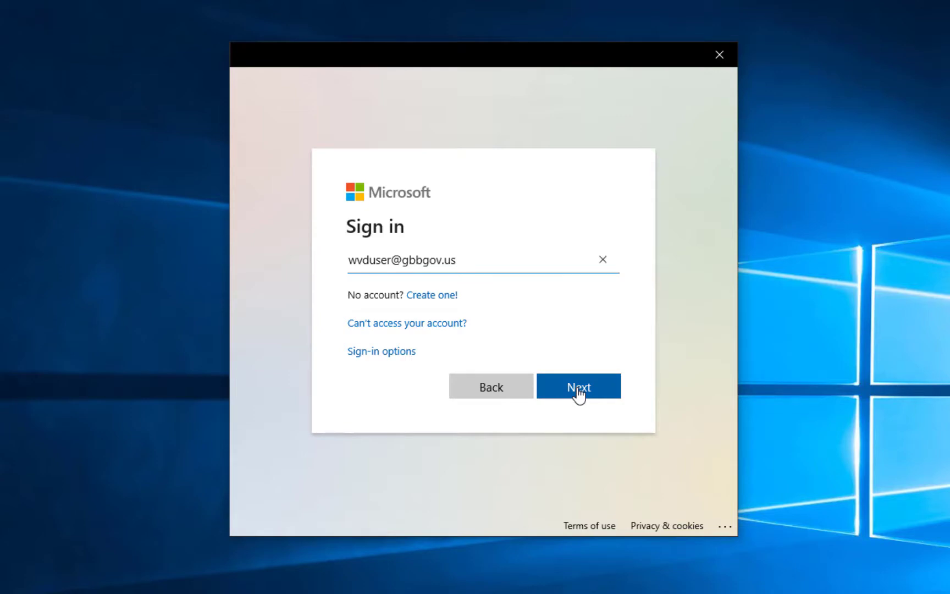
pyautogui.click(577, 386)
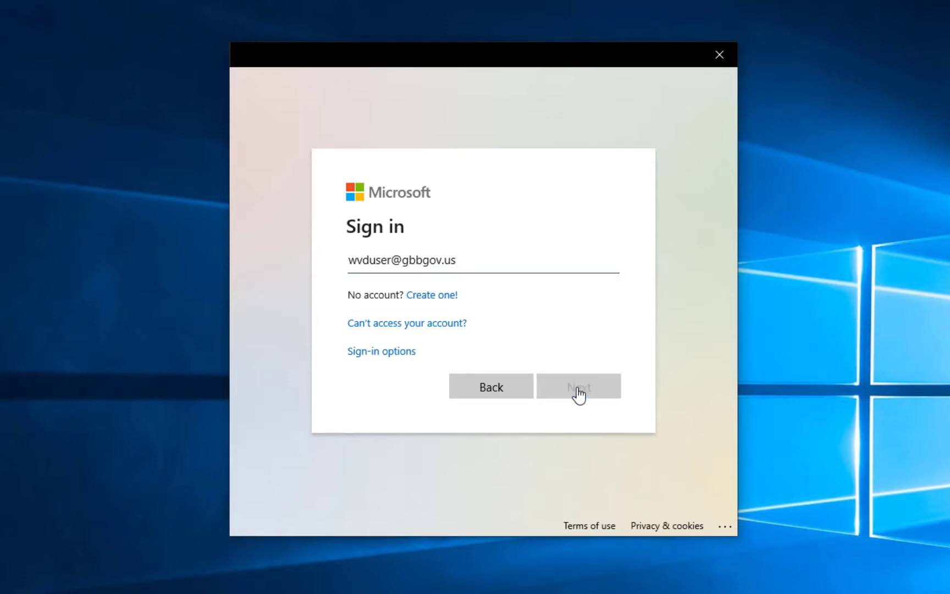
pyautogui.click(578, 386)
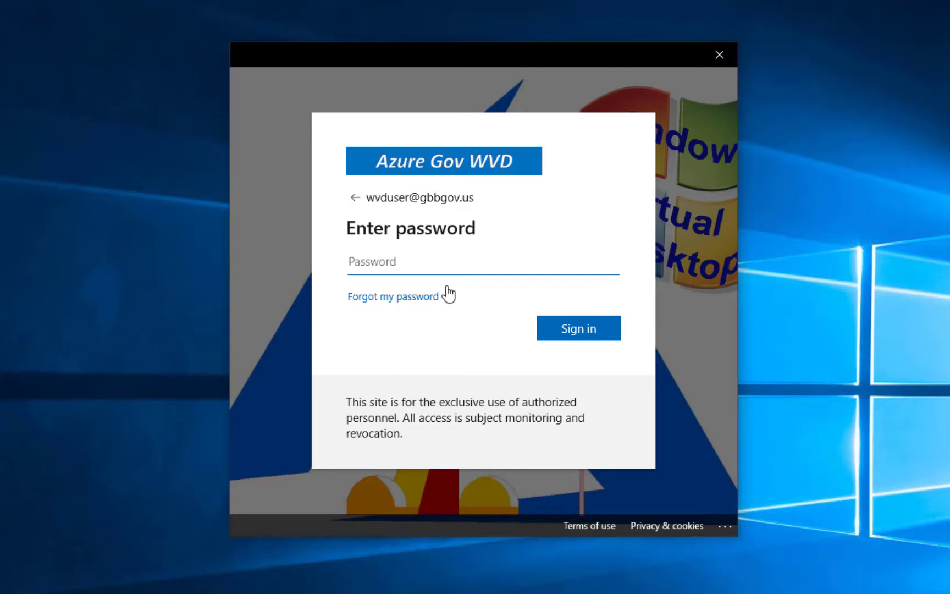
pyautogui.write('•')
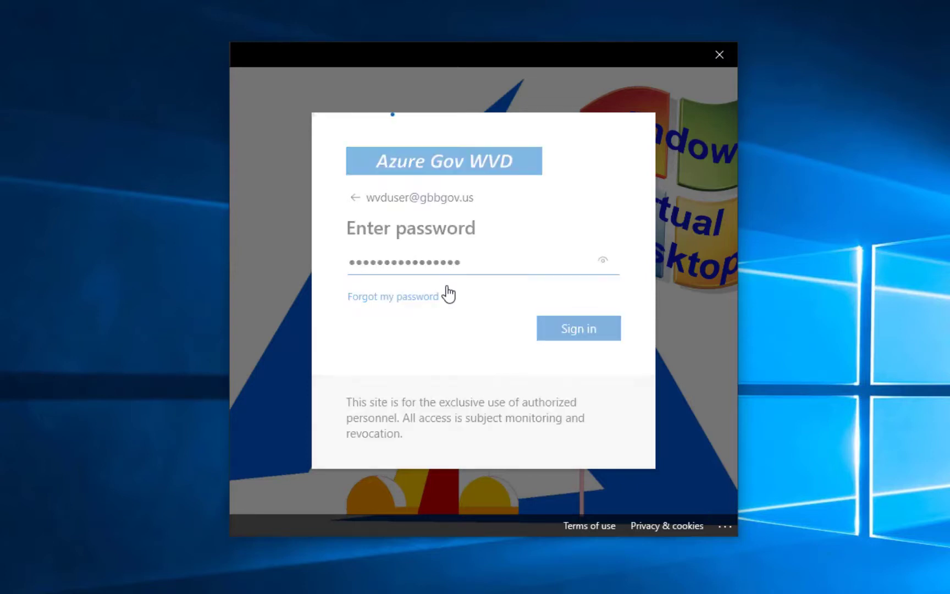
pyautogui.click(577, 328)
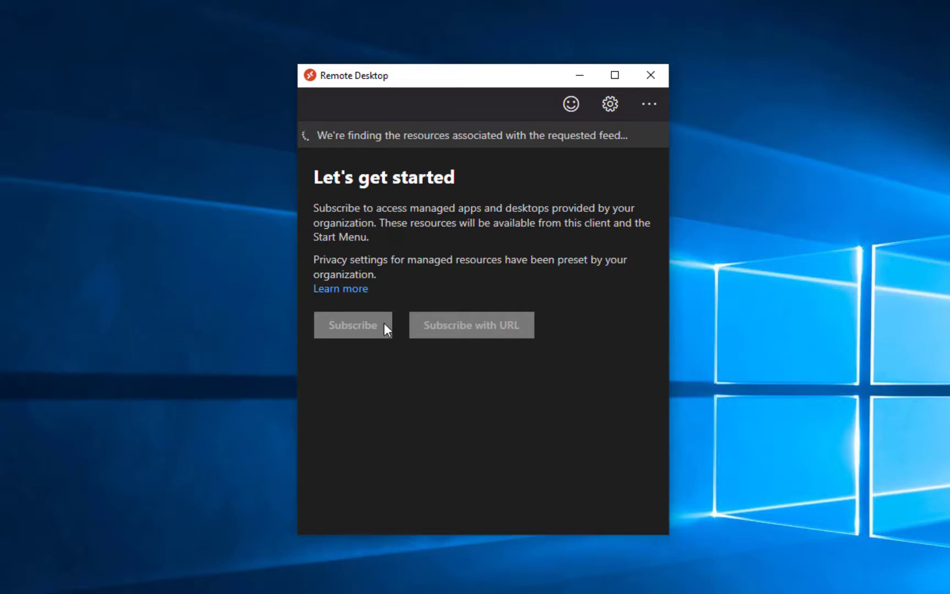
# Start a remote app session from the loaded feed of published applications.
pyautogui.click(352, 325)
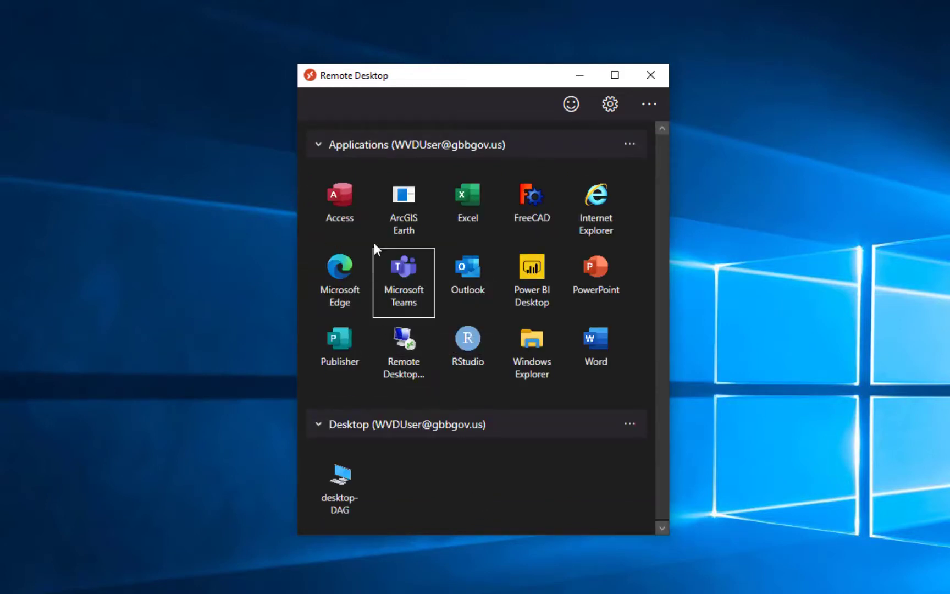
pyautogui.moveTo(339, 479)
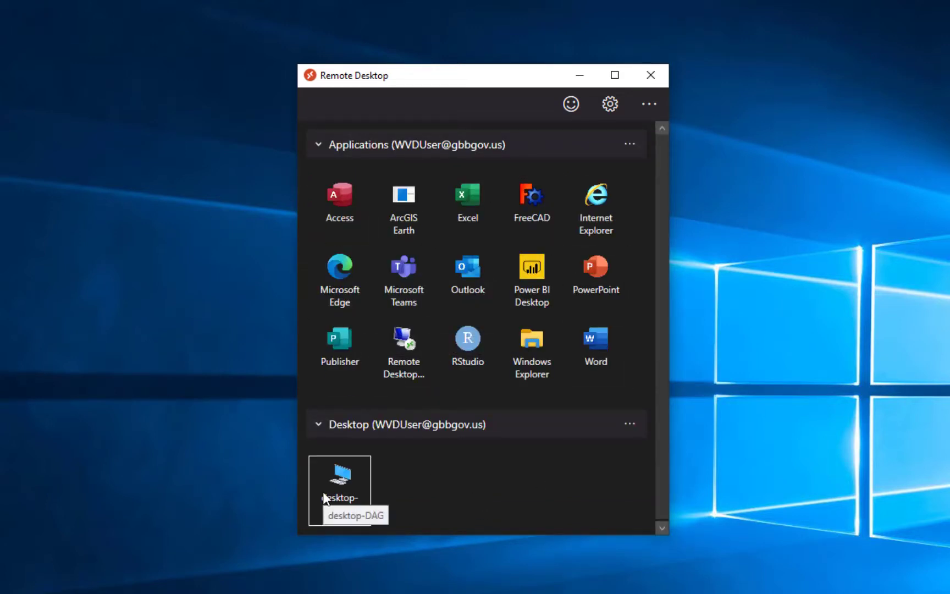
pyautogui.moveTo(559, 506)
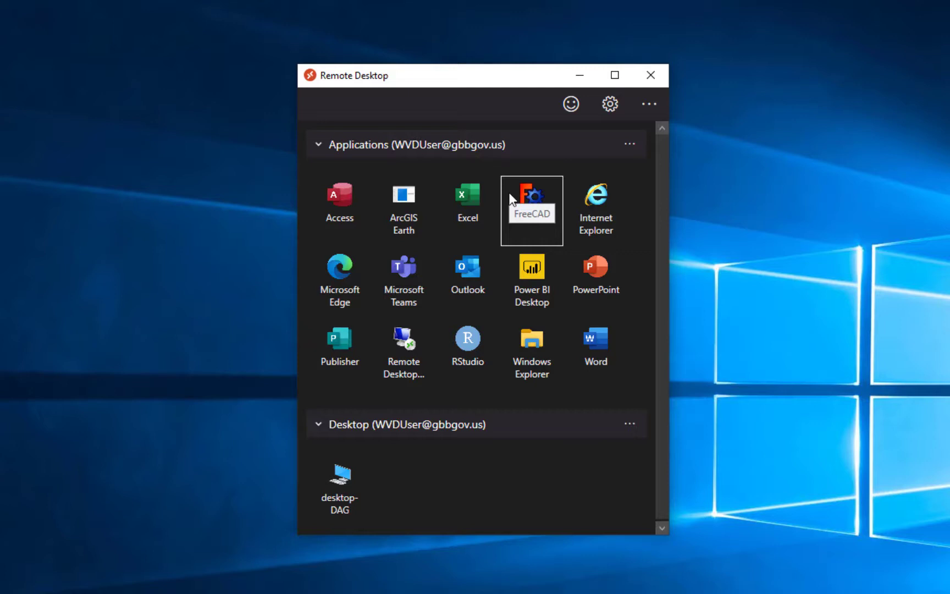
pyautogui.moveTo(406, 415)
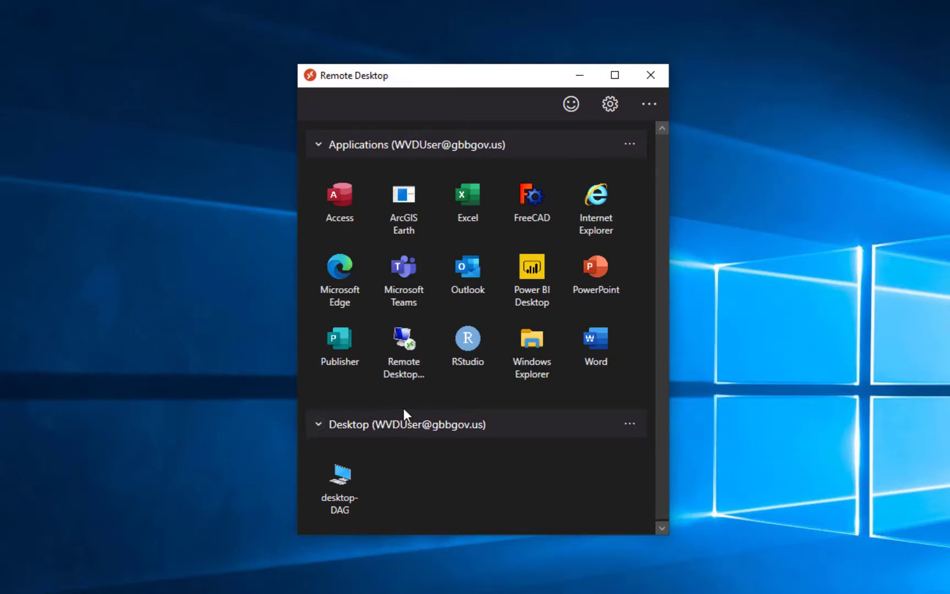
pyautogui.moveTo(438, 397)
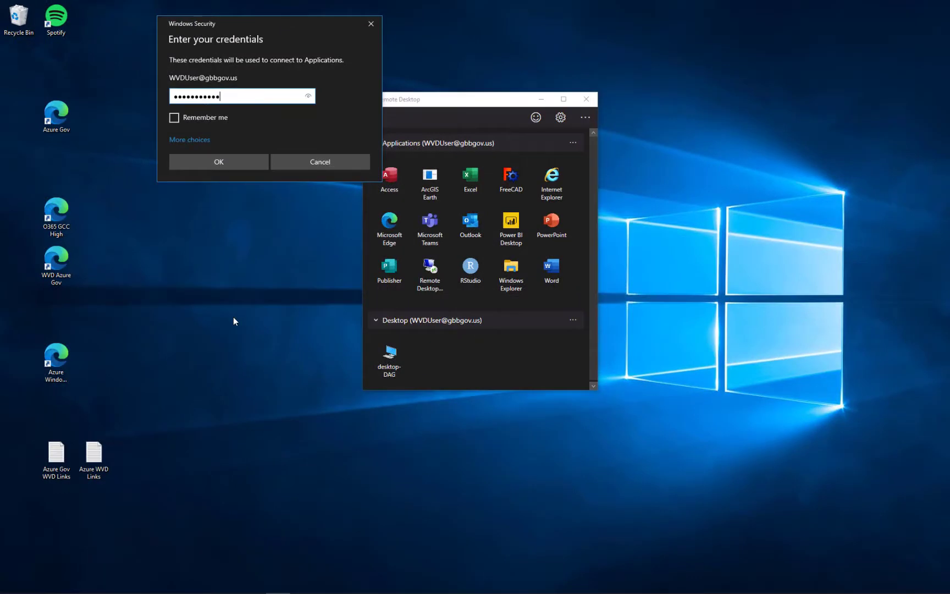
# Confirm the credentials so RStudio connects and runs as a remote app.
pyautogui.click(219, 161)
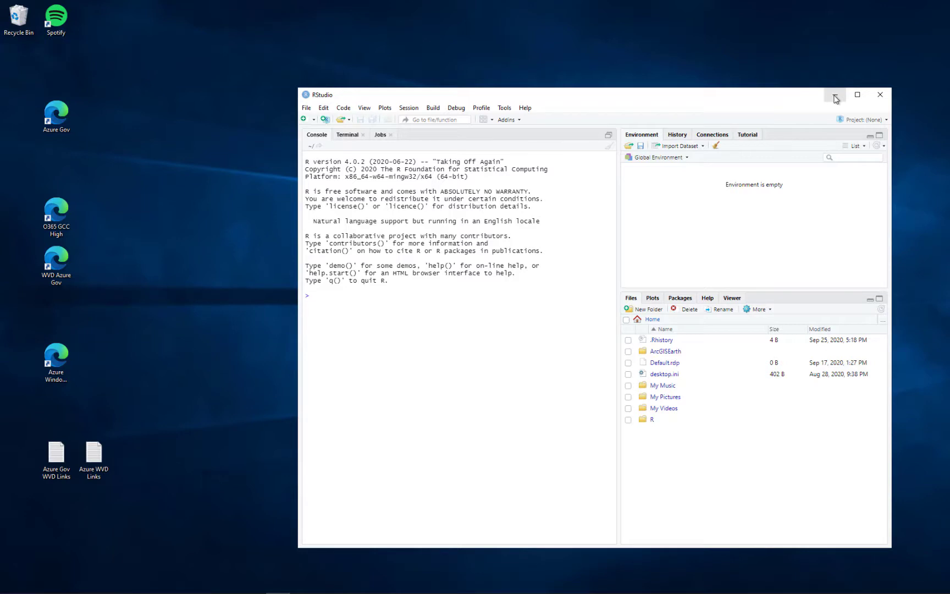
pyautogui.moveTo(835, 95)
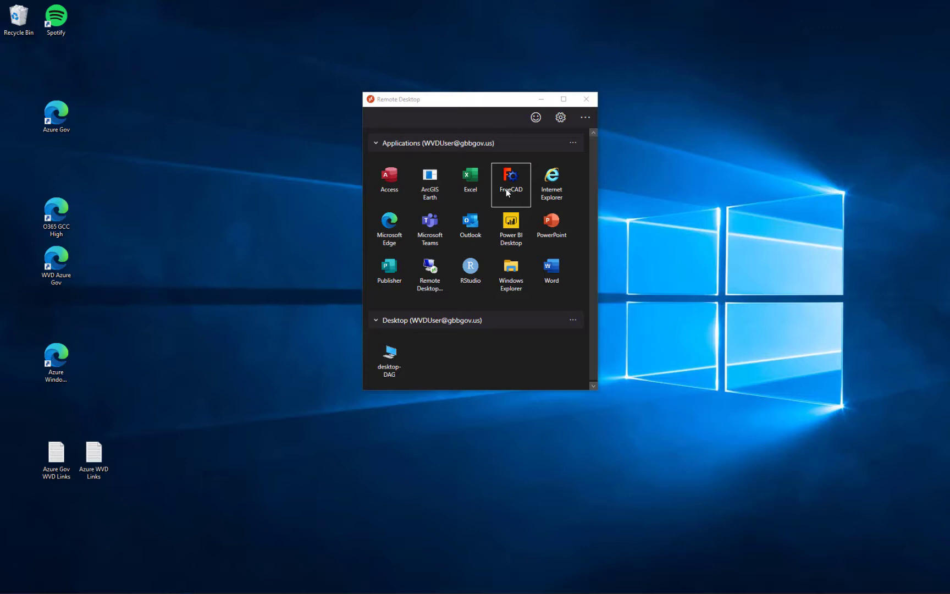
pyautogui.moveTo(342, 73)
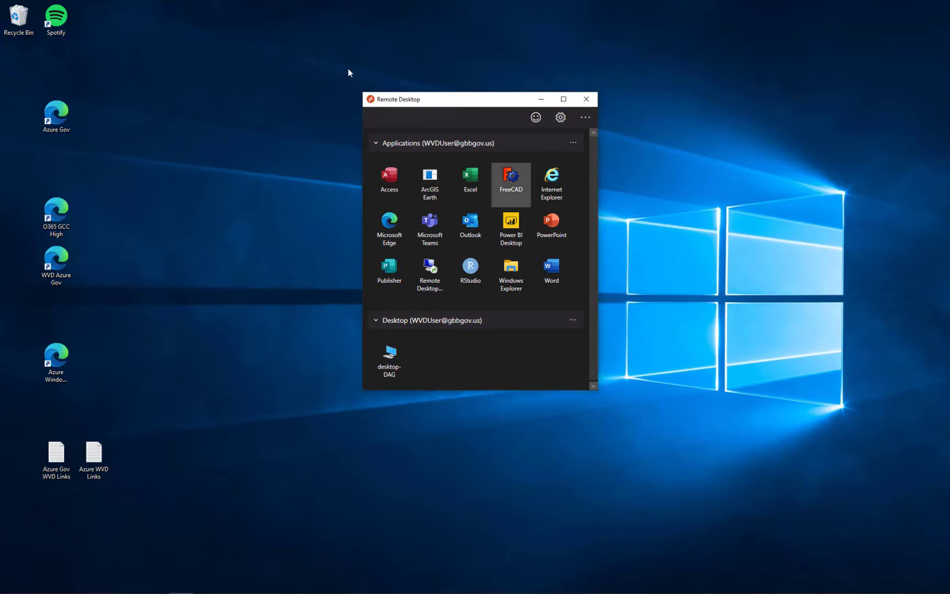
# Launch FreeCAD as a remote app and load the RobotExample.FCStd model.
pyautogui.doubleClick(510, 178)
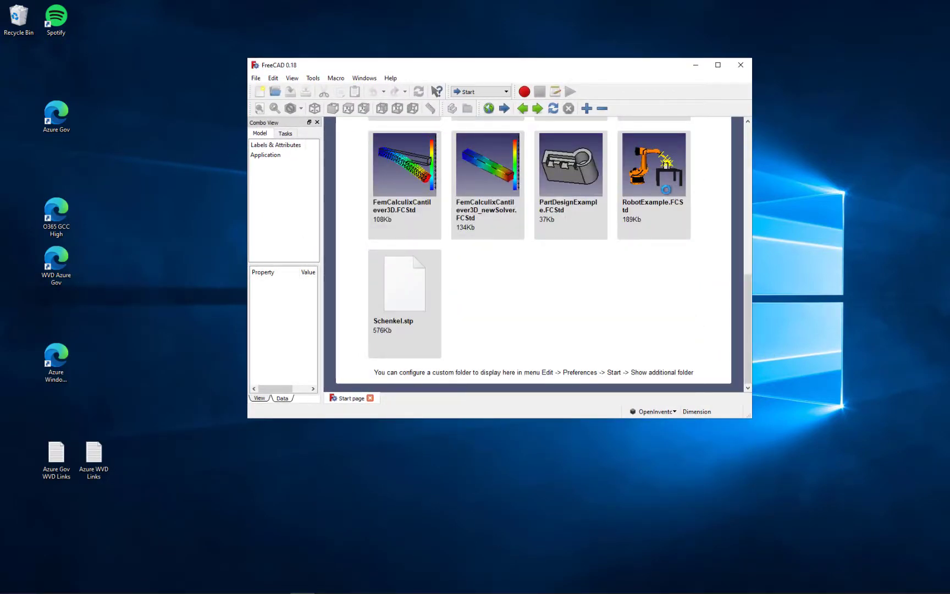
pyautogui.doubleClick(653, 164)
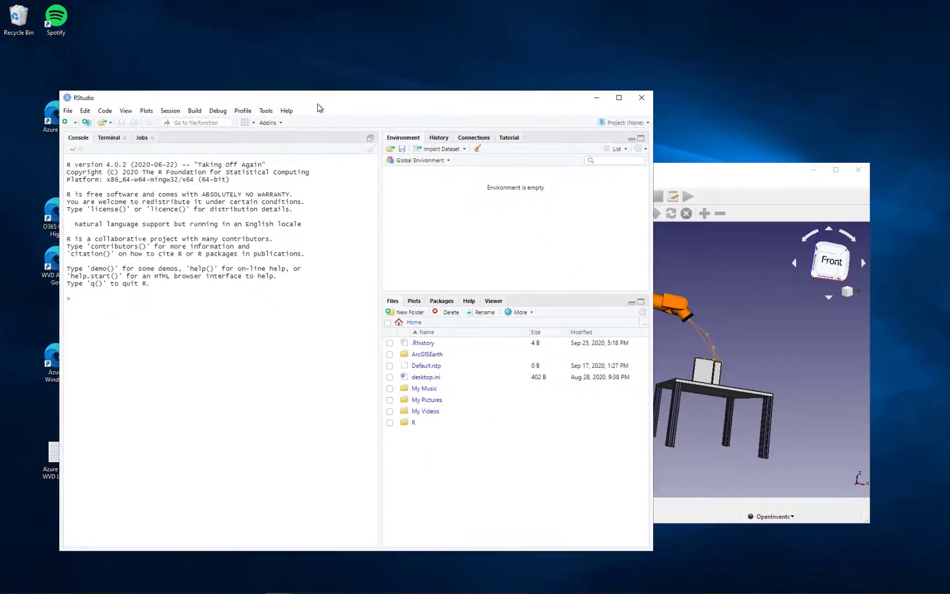
pyautogui.moveTo(661, 567)
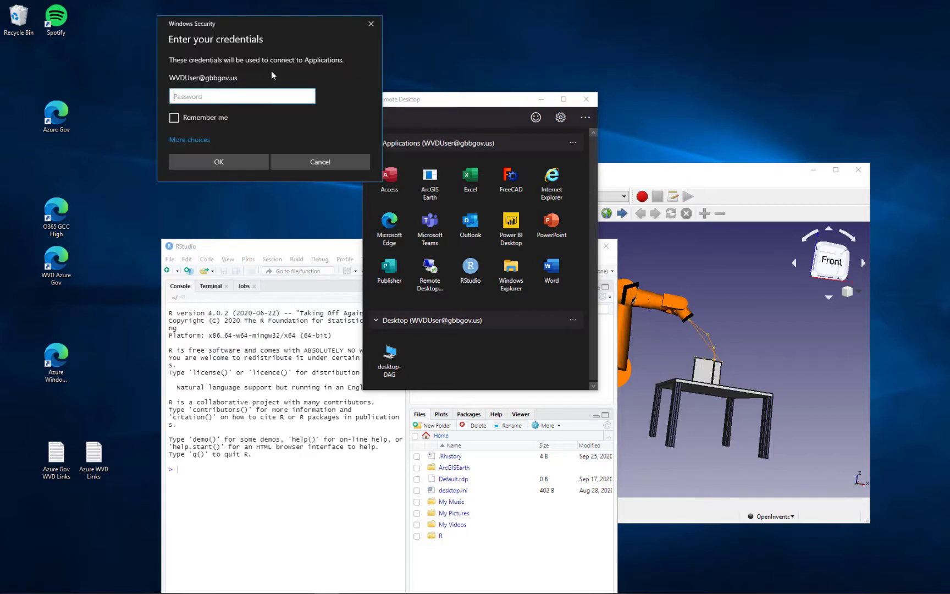
# Enter the account password in Windows Security and confirm so Outlook connects.
pyautogui.write('password')
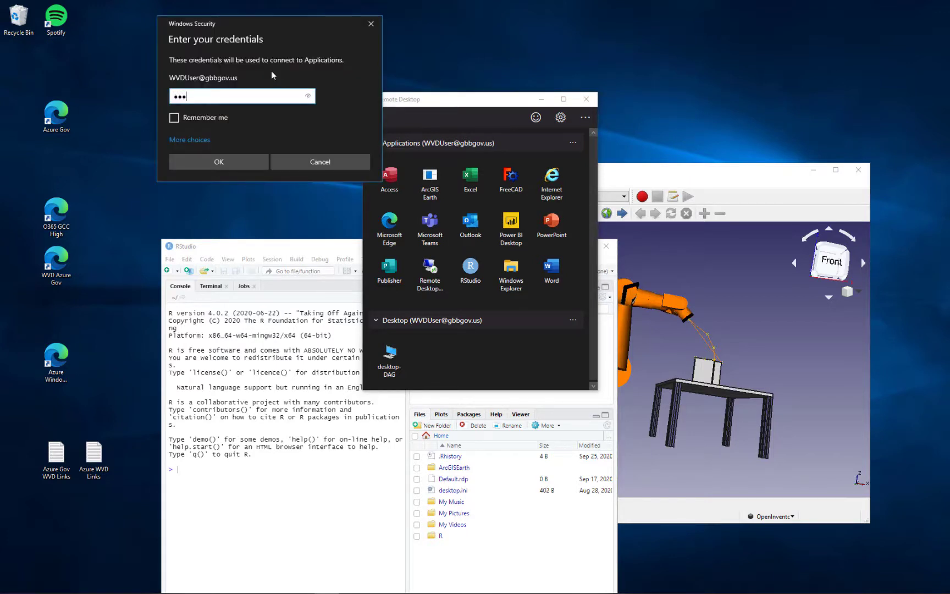
pyautogui.click(219, 162)
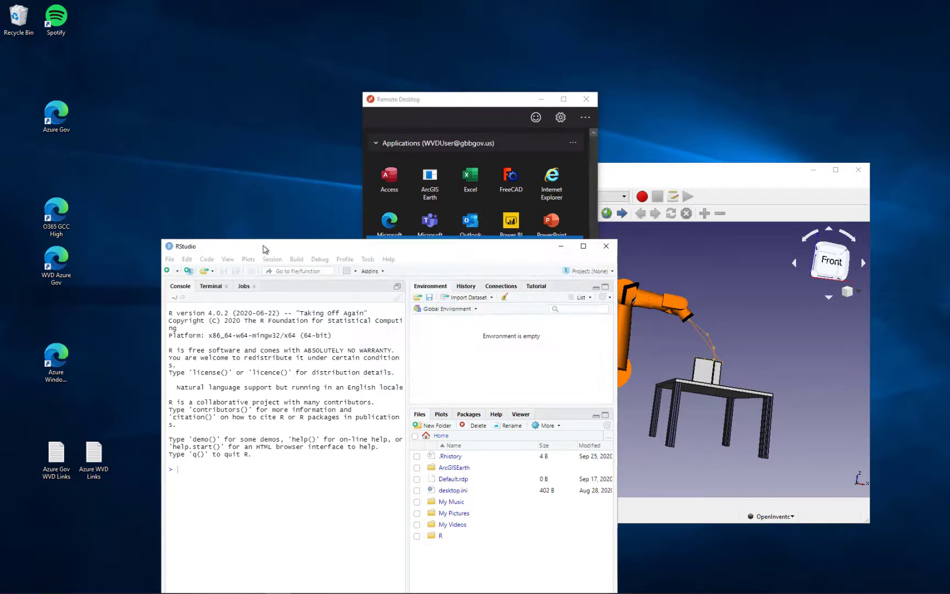
pyautogui.moveTo(264, 246); pyautogui.dragTo(243, 239)
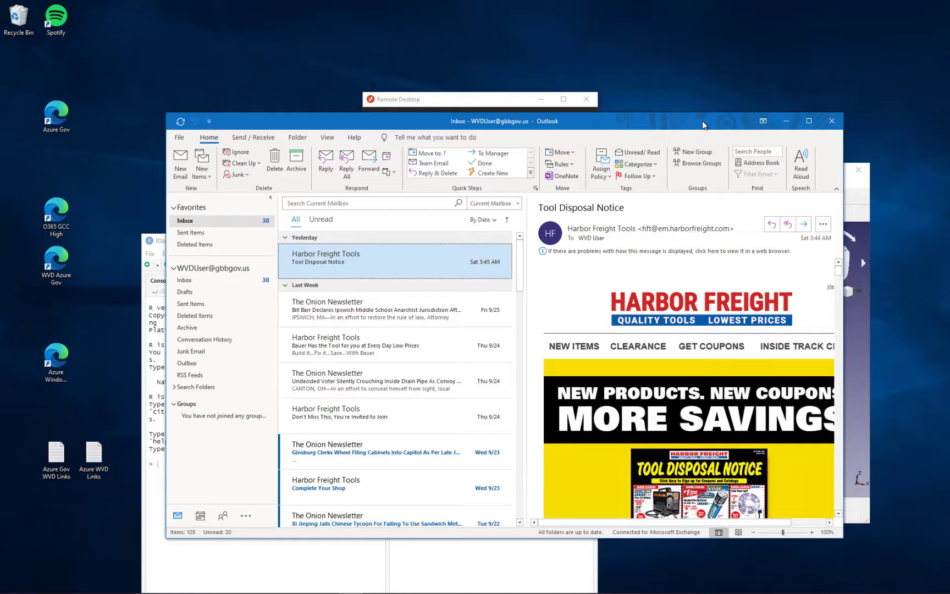
pyautogui.moveTo(562, 215)
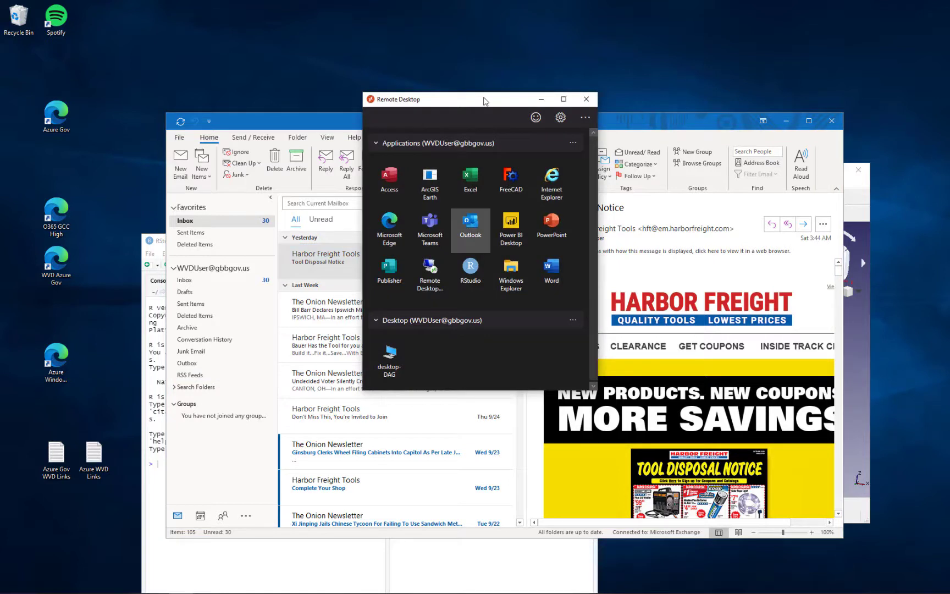
pyautogui.moveTo(470, 230)
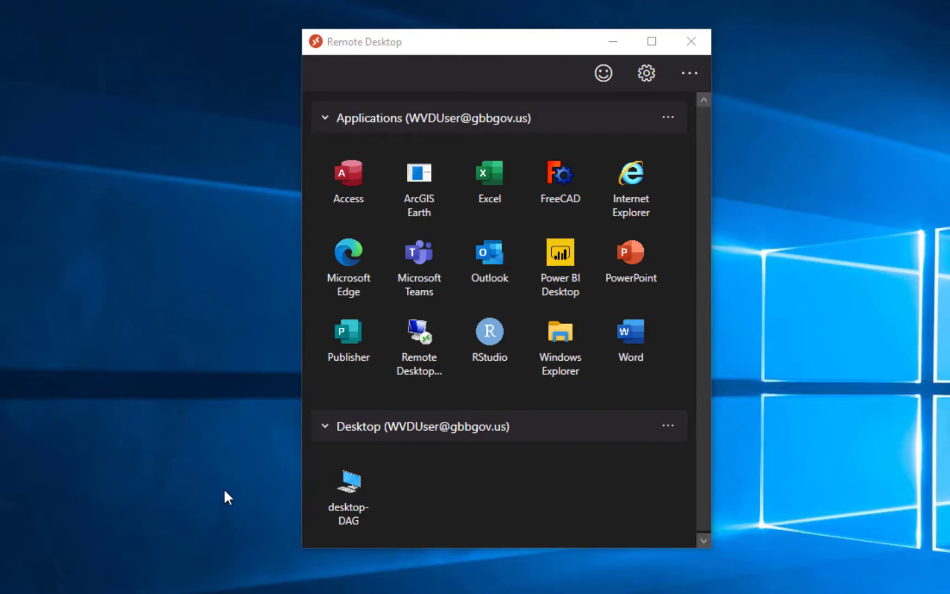
pyautogui.moveTo(349, 251)
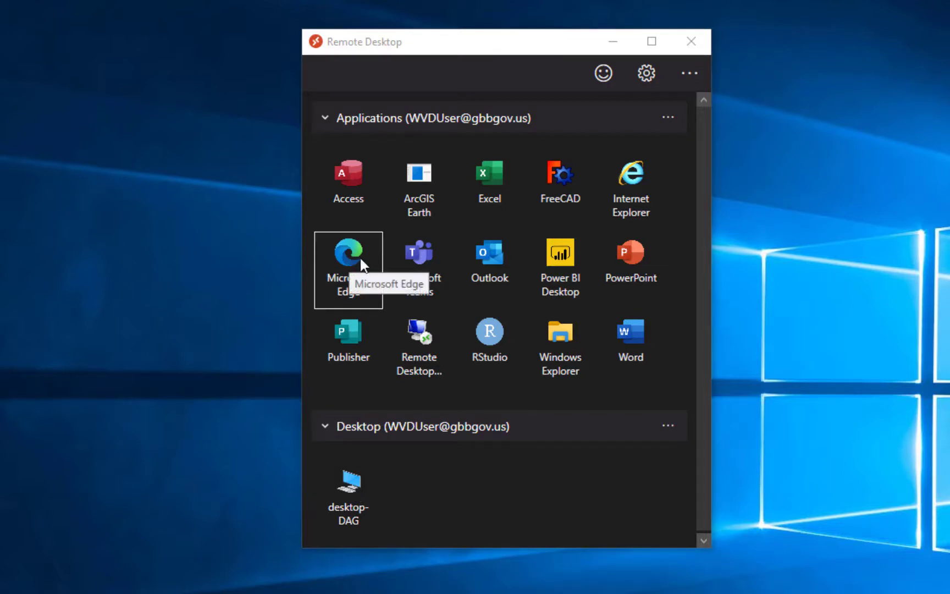
# Launch the remote Microsoft Edge browser to its new tab page.
pyautogui.doubleClick(348, 251)
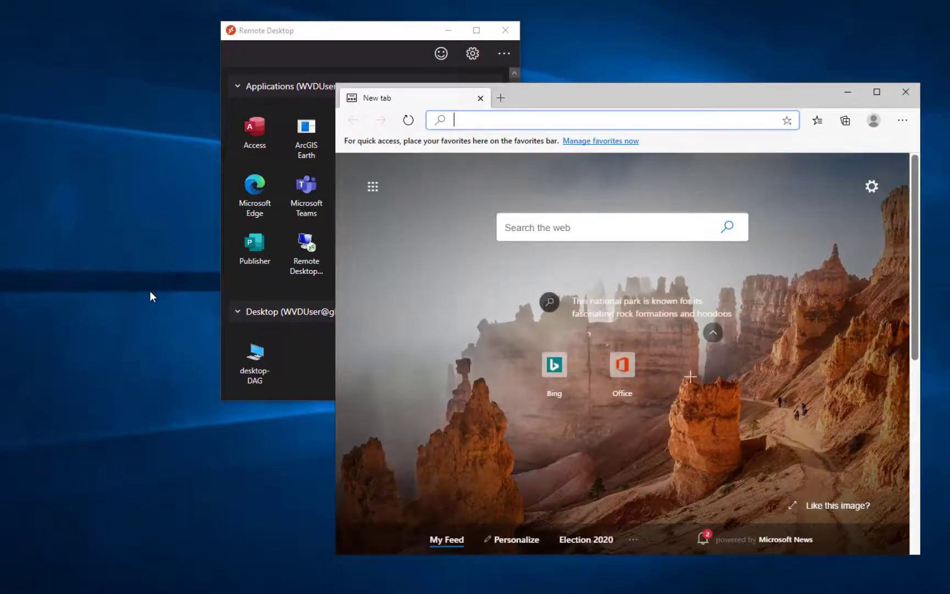
pyautogui.moveTo(94, 330)
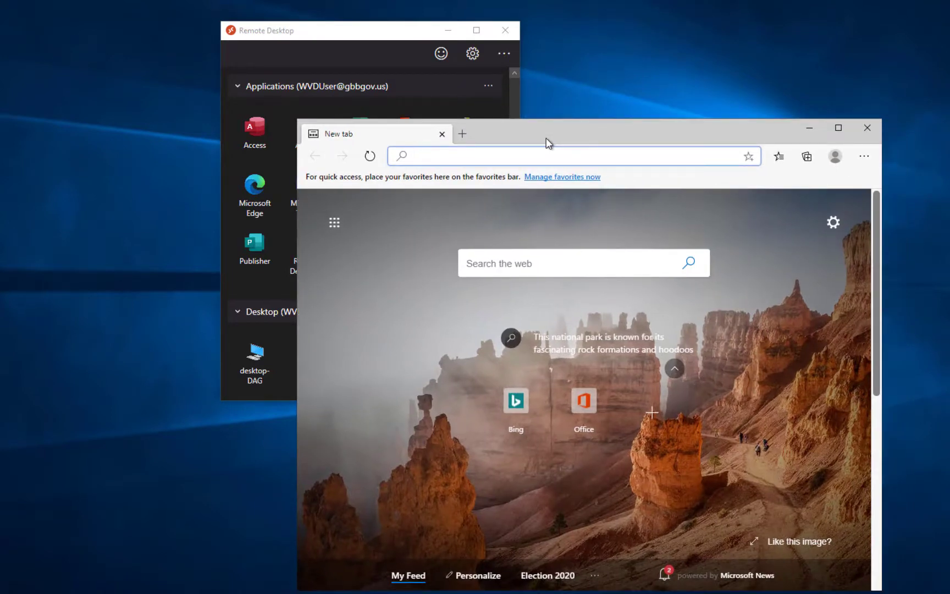
pyautogui.click(572, 156)
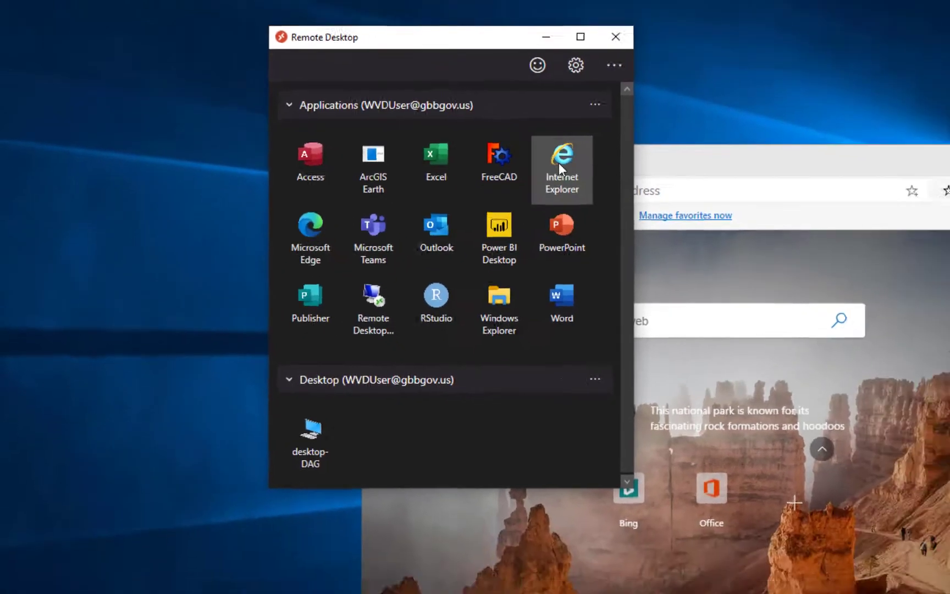
# Launch remote Internet Explorer and scroll through the MSN homepage.
pyautogui.doubleClick(561, 168)
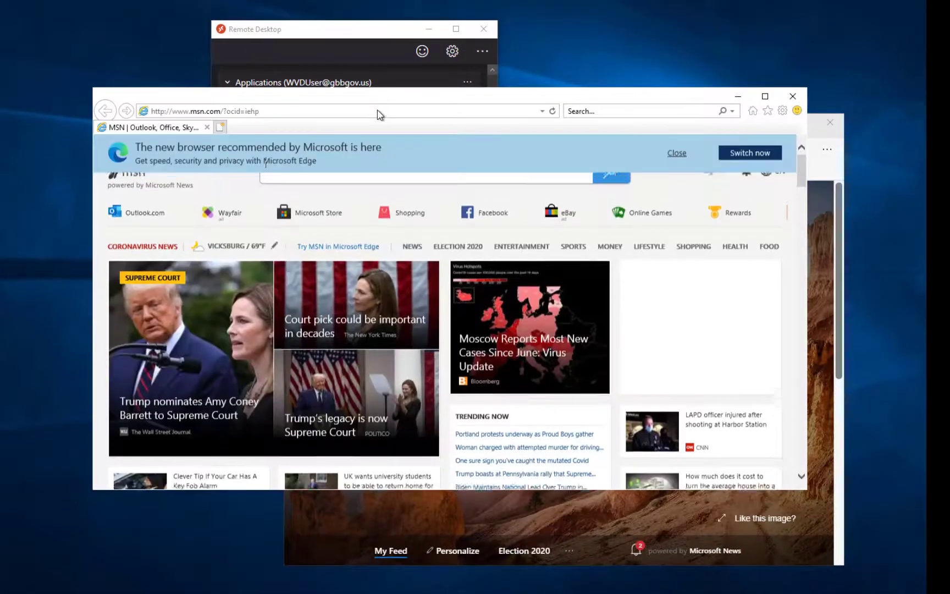
pyautogui.scroll(-3)
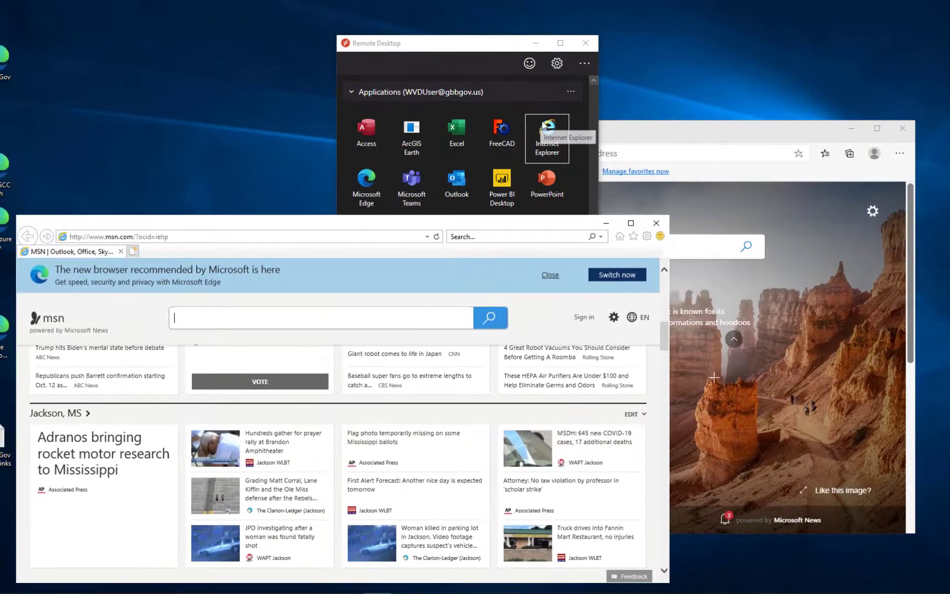
pyautogui.moveTo(305, 459)
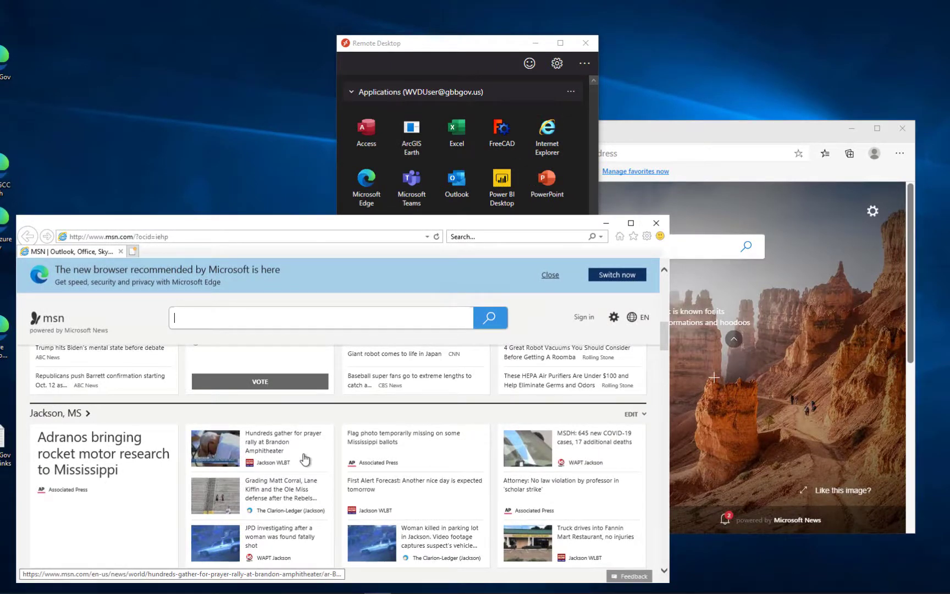
pyautogui.moveTo(305, 462)
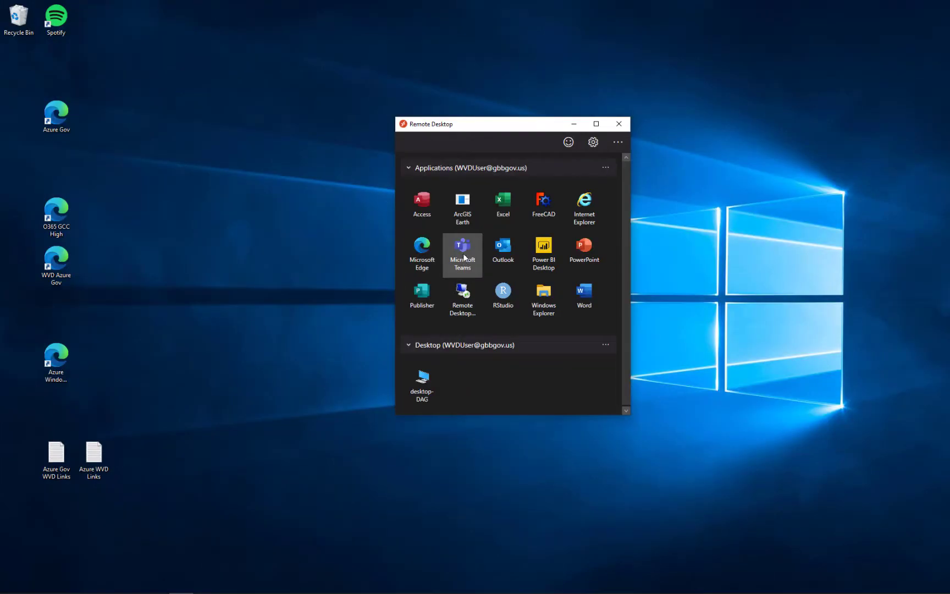
pyautogui.moveTo(463, 255)
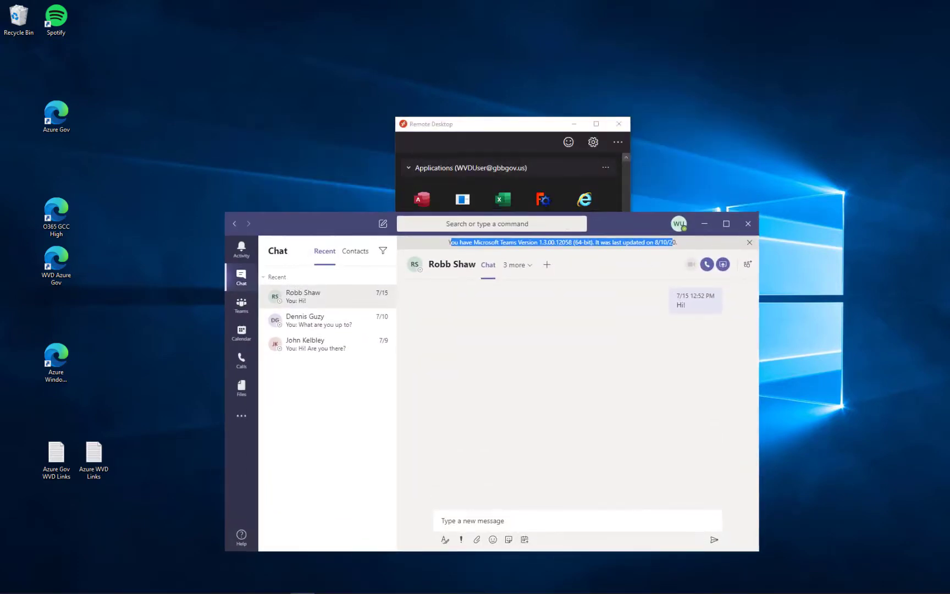
pyautogui.moveTo(342, 228)
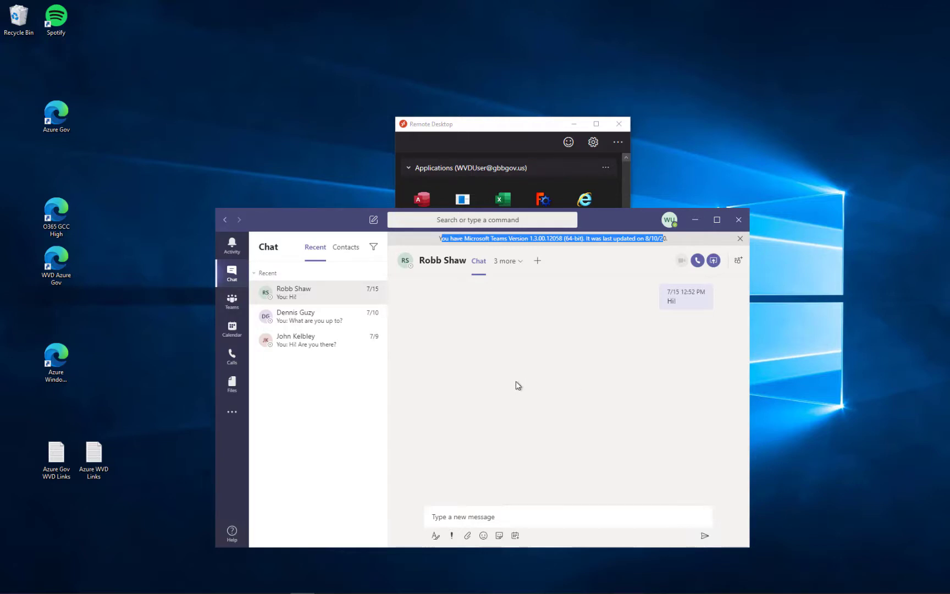
pyautogui.moveTo(488, 378)
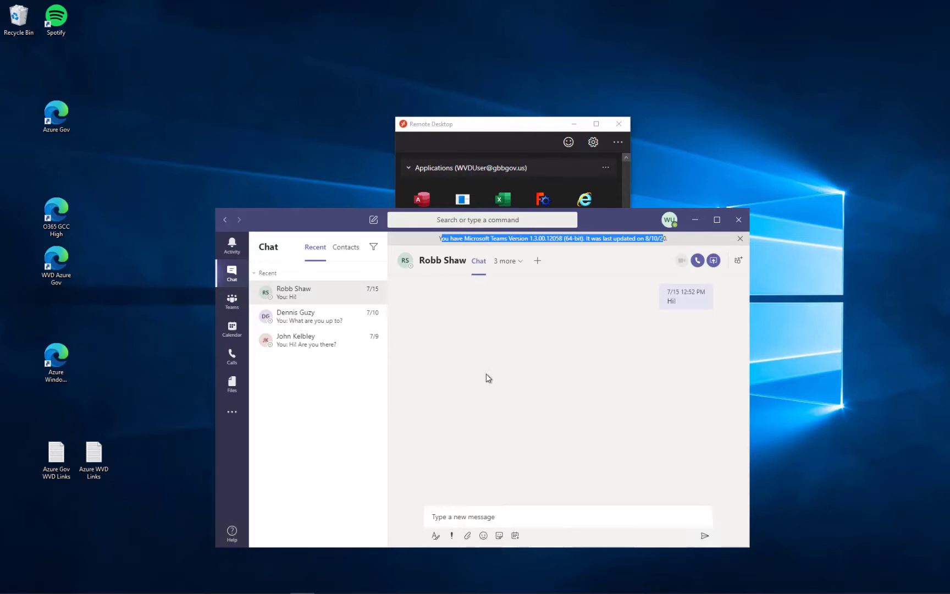
pyautogui.moveTo(485, 381)
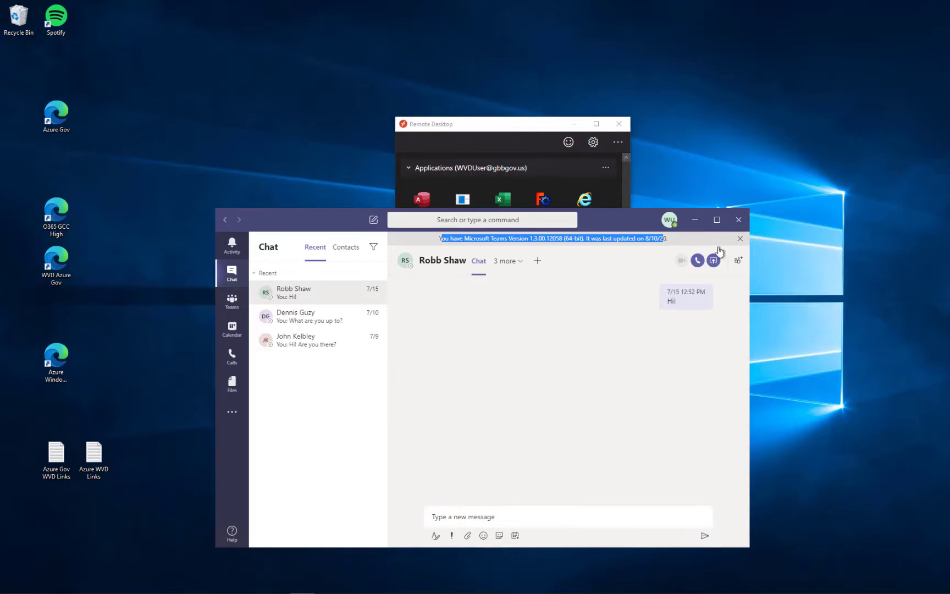
# Close the remote Microsoft Teams chat window.
pyautogui.click(738, 219)
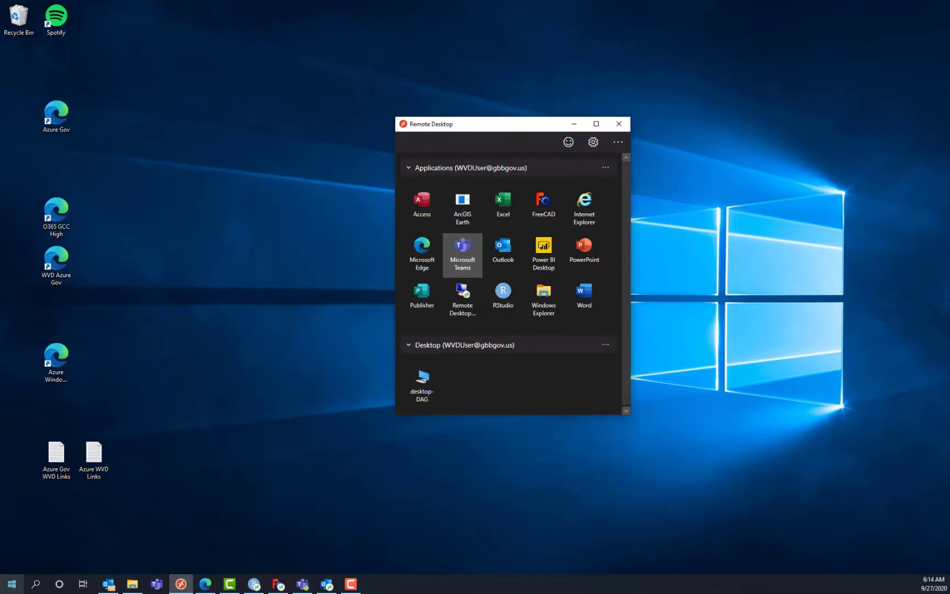
# Scroll the Start menu app list toward the Applications (RD) FreeCAD entry.
pyautogui.click(10, 583)
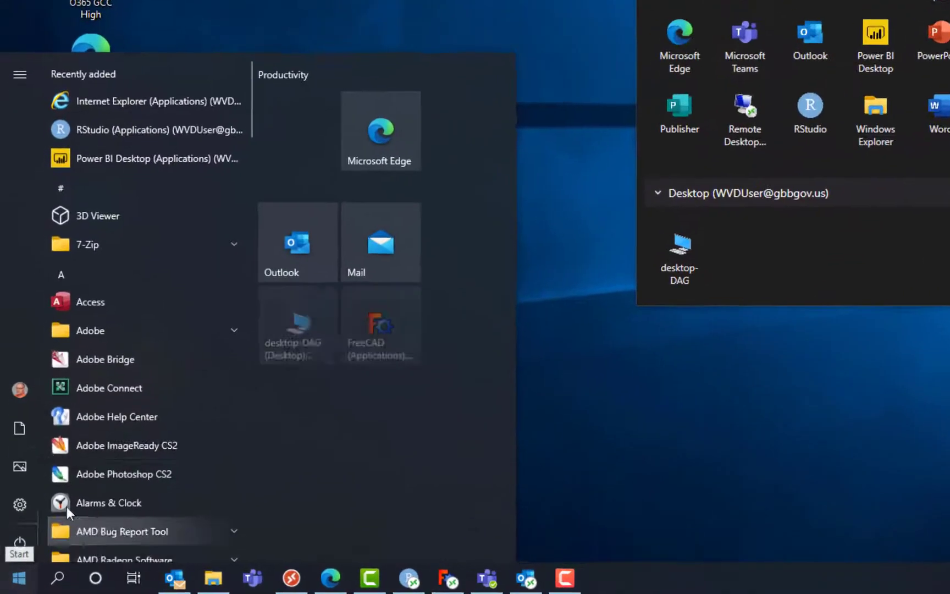
pyautogui.scroll(-3)
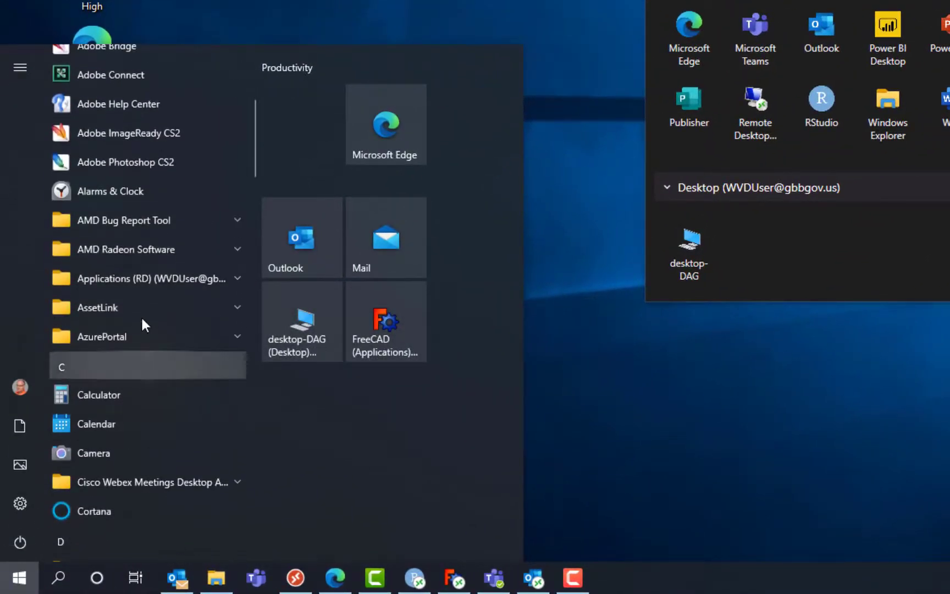
pyautogui.moveTo(135, 289)
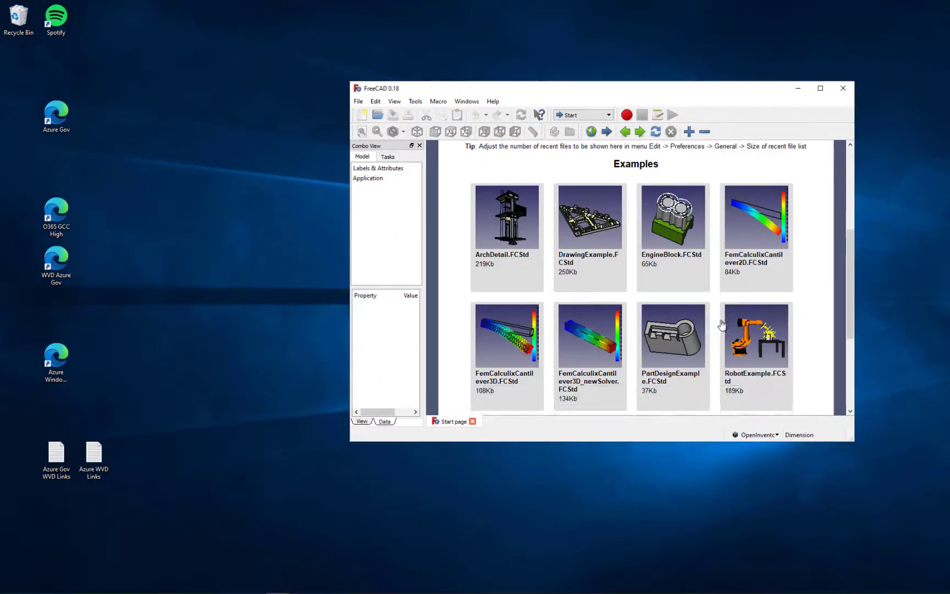
# Load RobotExample.FCStd with the orange robot arm from the Start page Examples section.
pyautogui.scroll(-3)
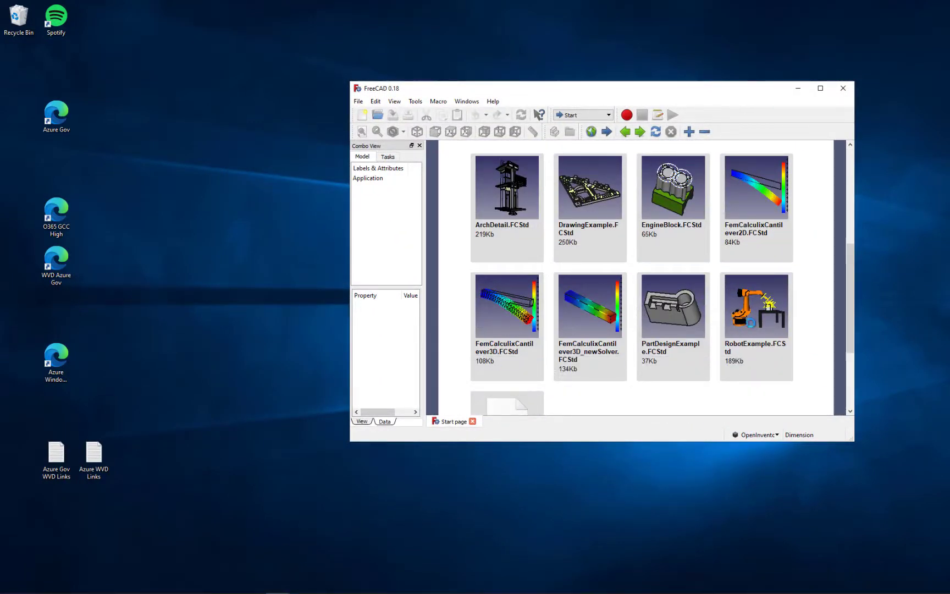
pyautogui.doubleClick(756, 304)
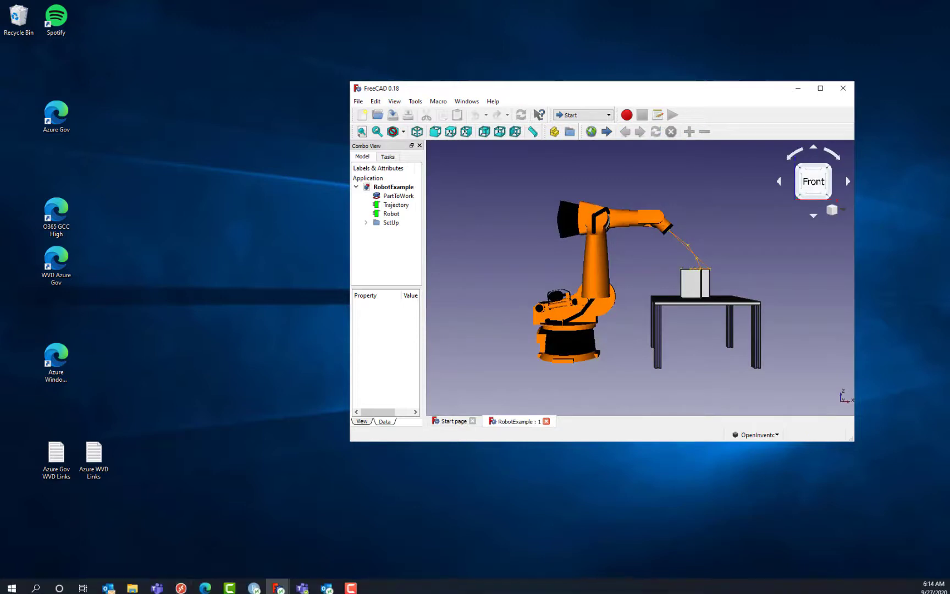
pyautogui.moveTo(278, 587)
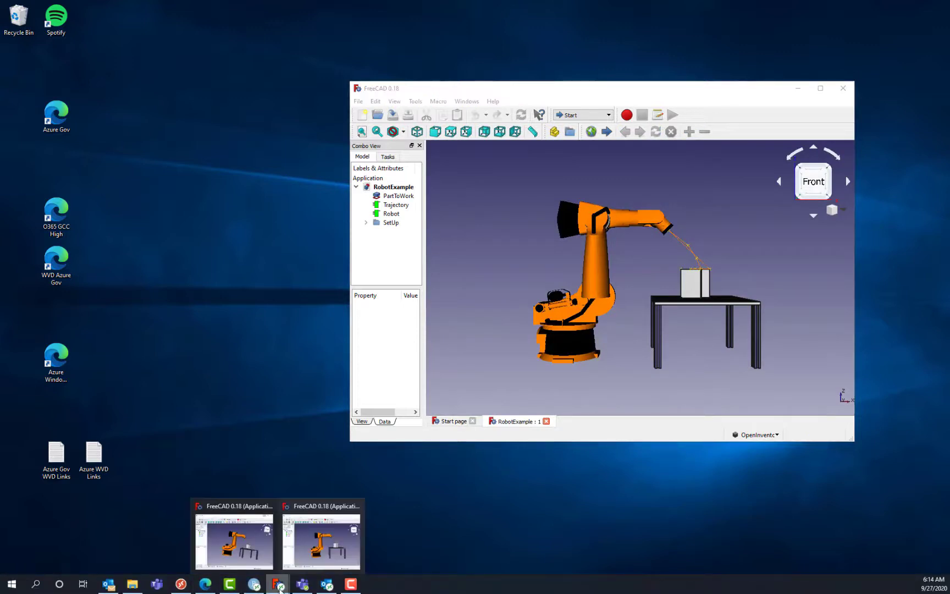